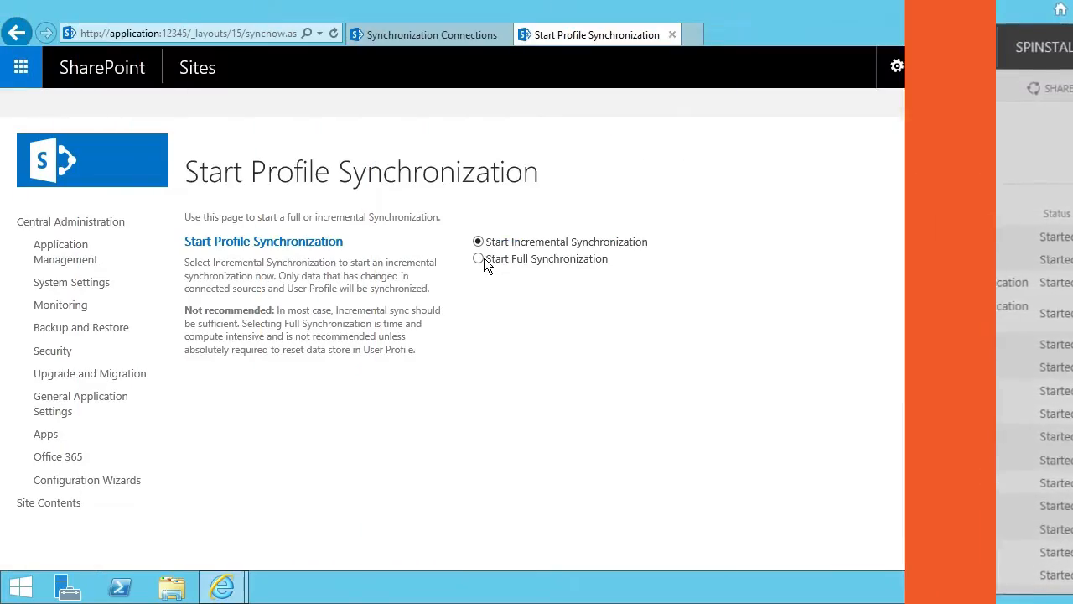
click(478, 258)
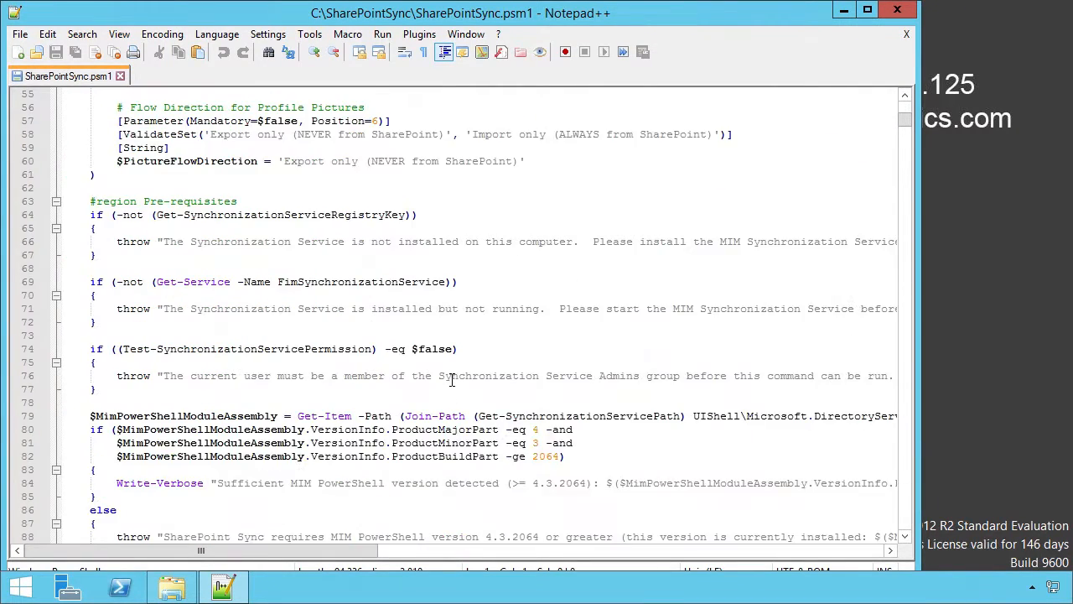
scroll(down, 3)
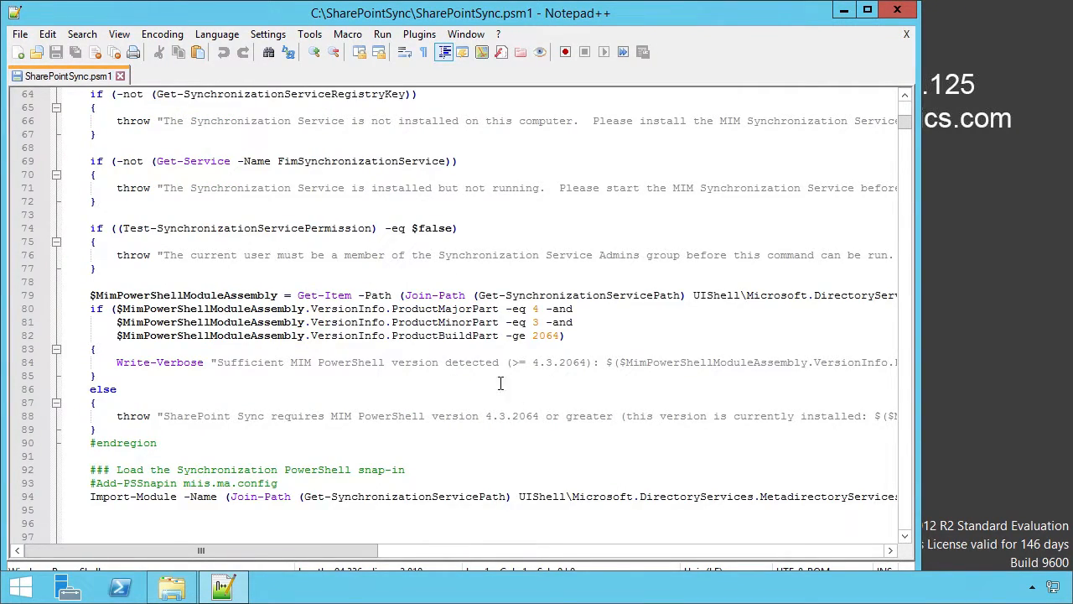
mouse_move(545, 326)
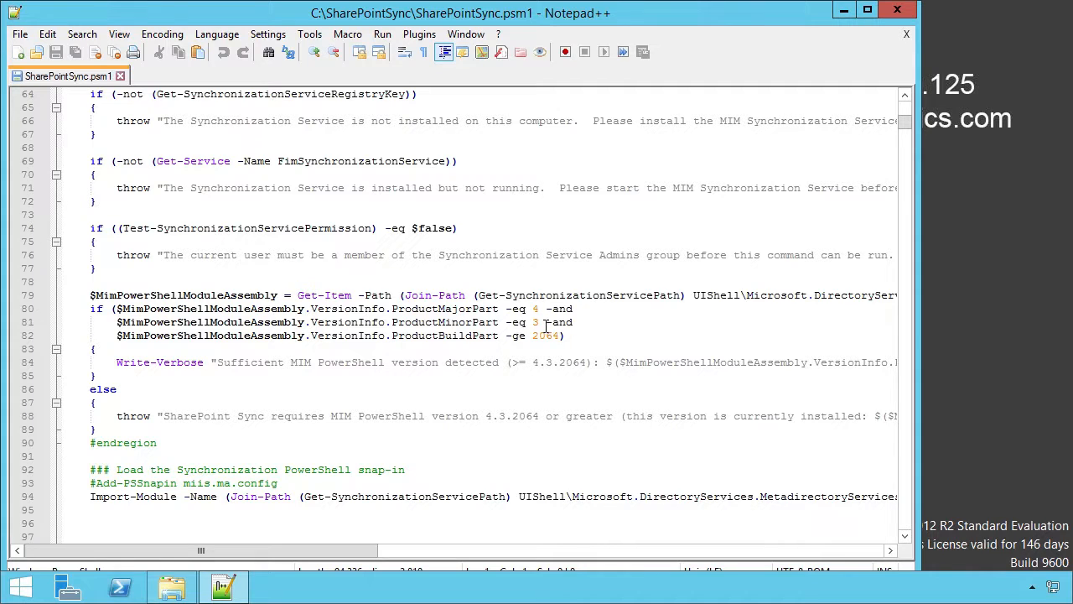